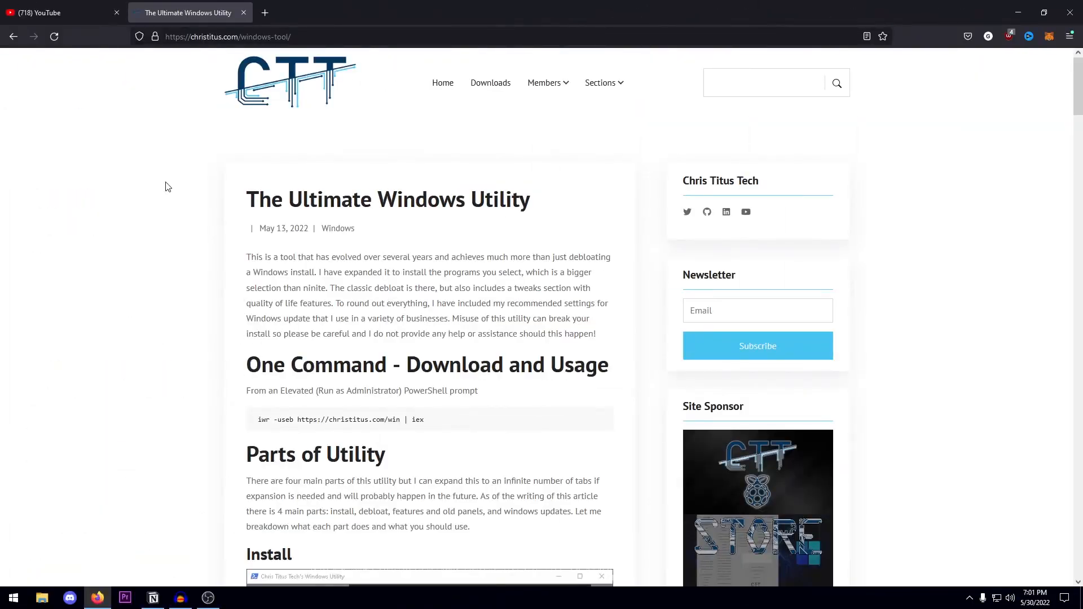
pyautogui.moveTo(264, 194)
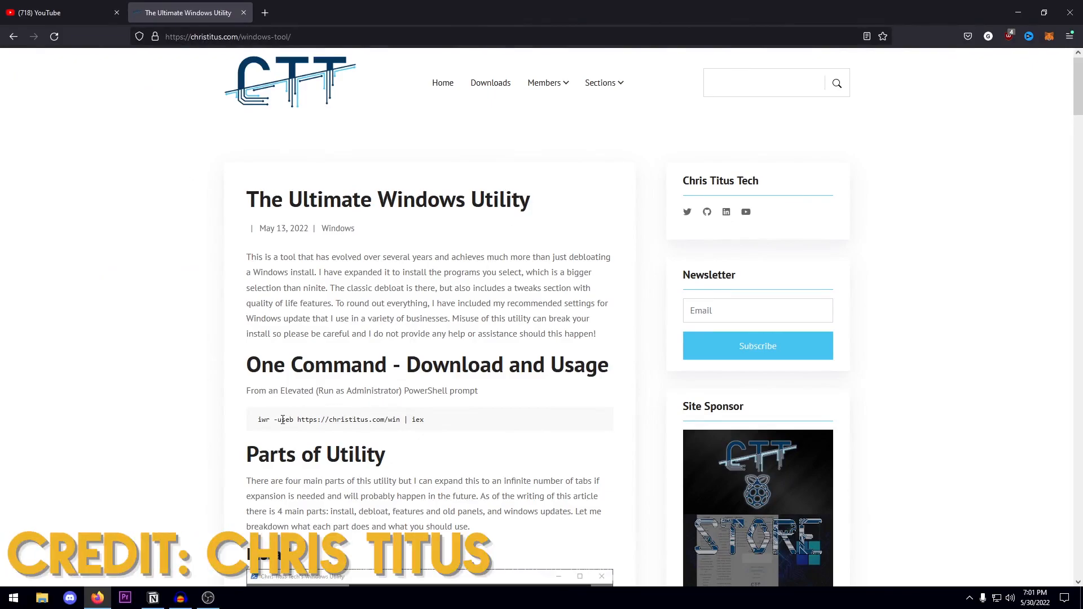
pyautogui.tripleClick(339, 420)
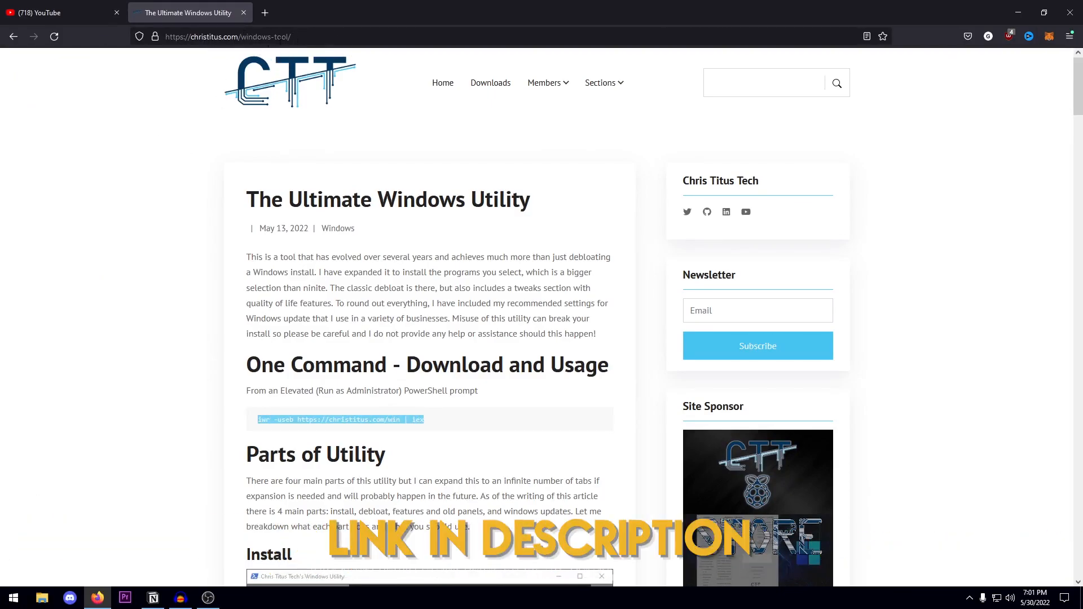
pyautogui.moveTo(350, 420)
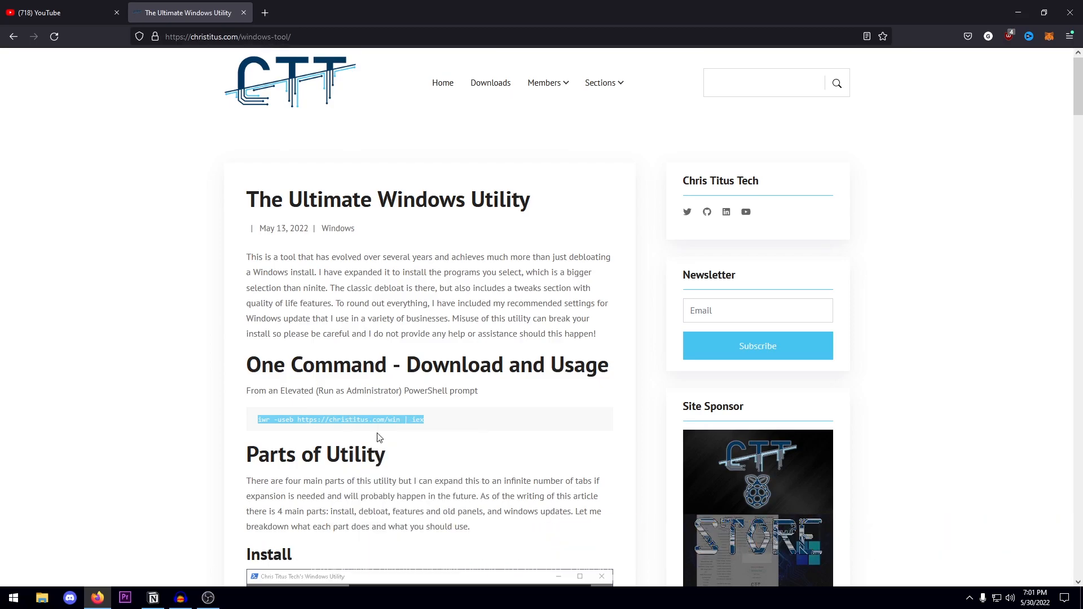
pyautogui.click(14, 598)
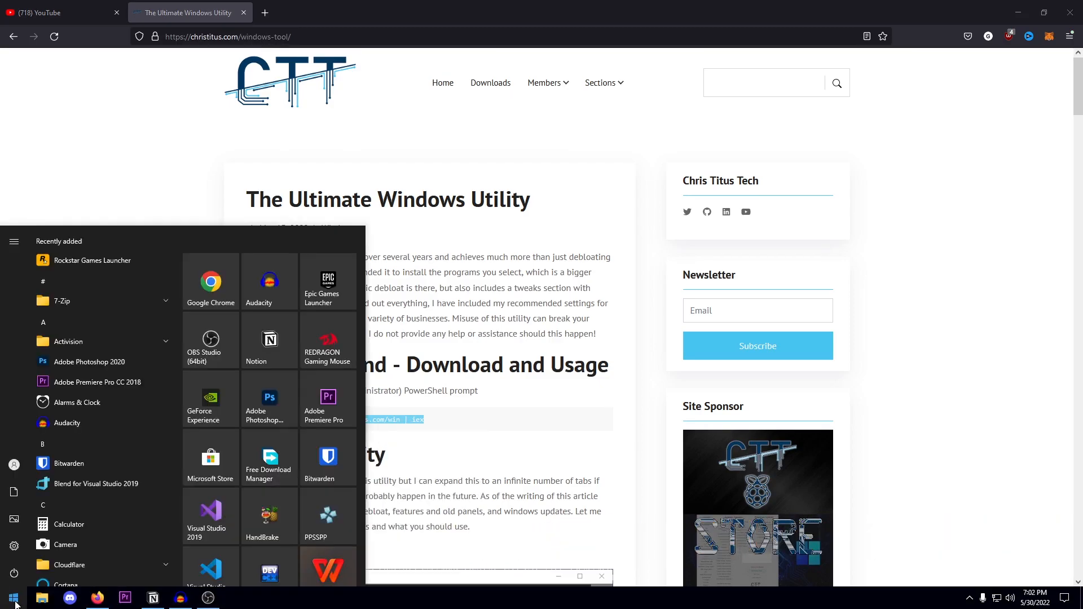
pyautogui.write('powershell')
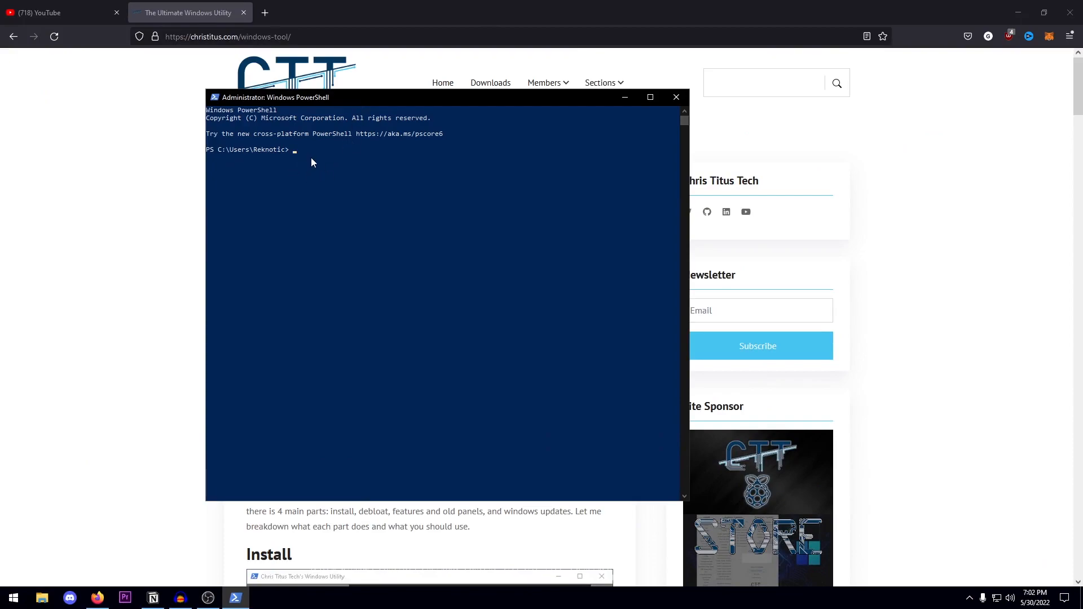
pyautogui.write('iwr -useb https://christitus.com/win | iex')
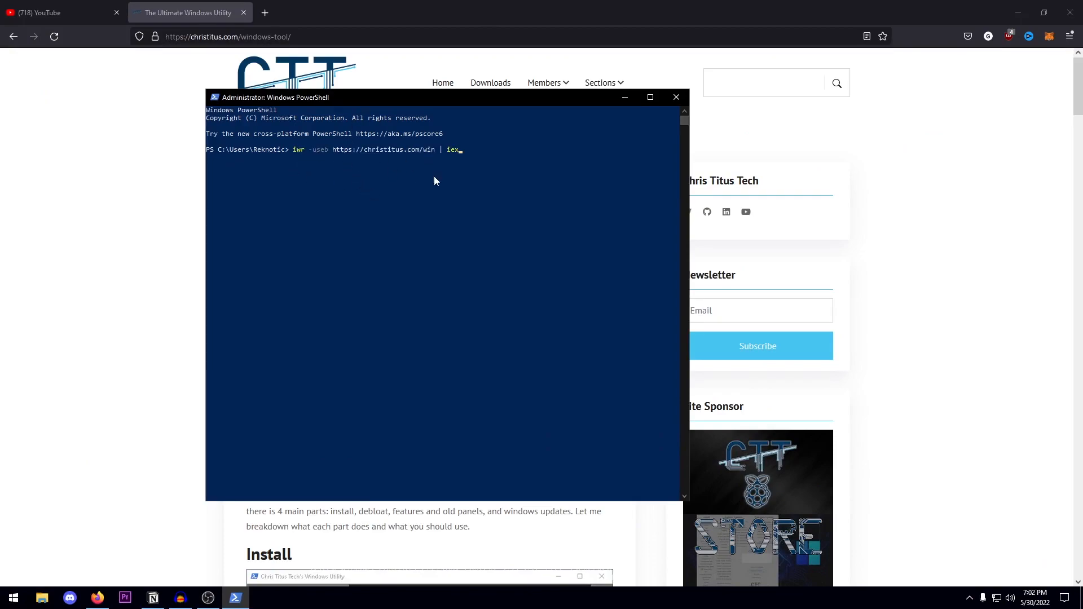
pyautogui.moveTo(578, 282)
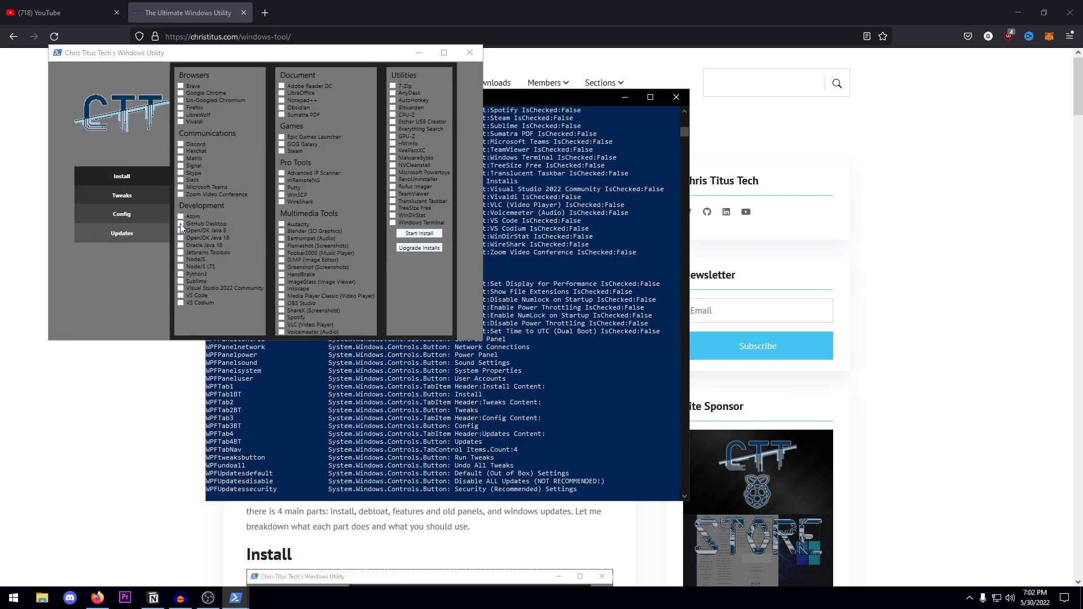
pyautogui.moveTo(113, 52); pyautogui.dragTo(238, 147)
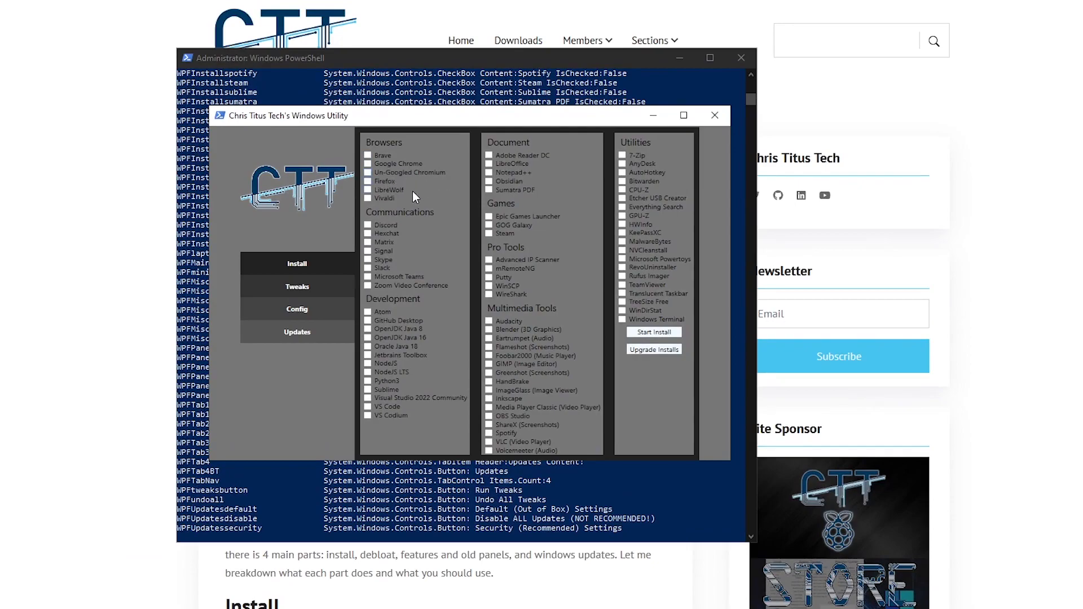
pyautogui.moveTo(426, 232)
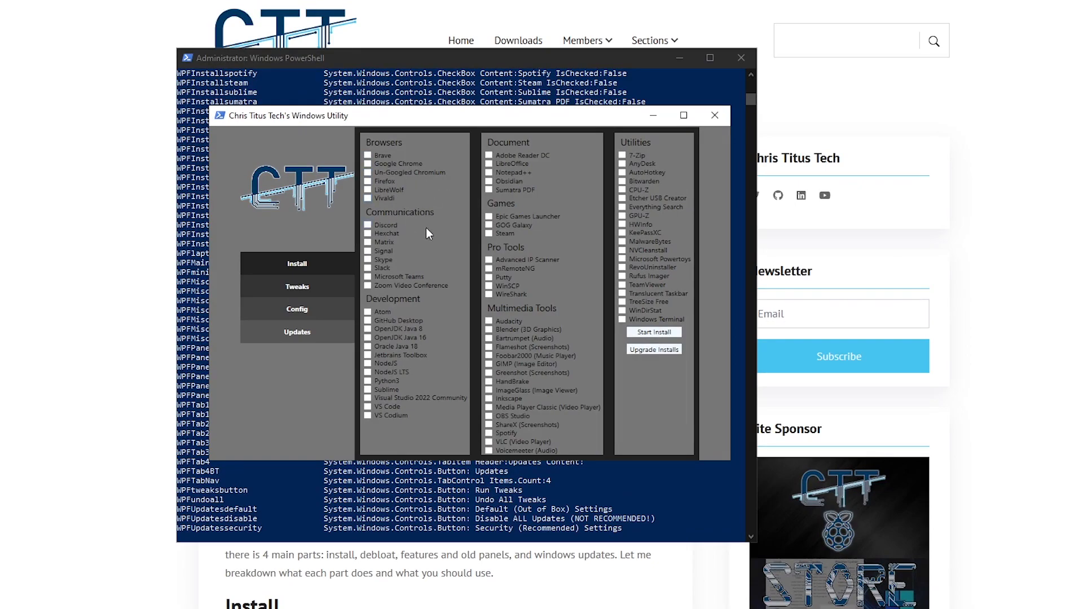
pyautogui.moveTo(425, 222)
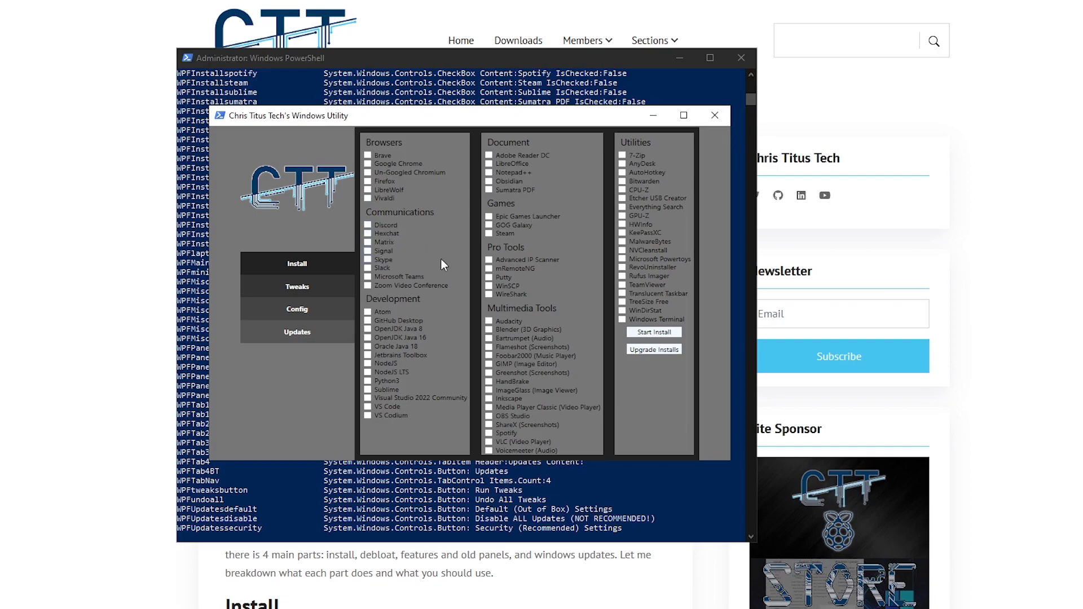
pyautogui.moveTo(443, 281)
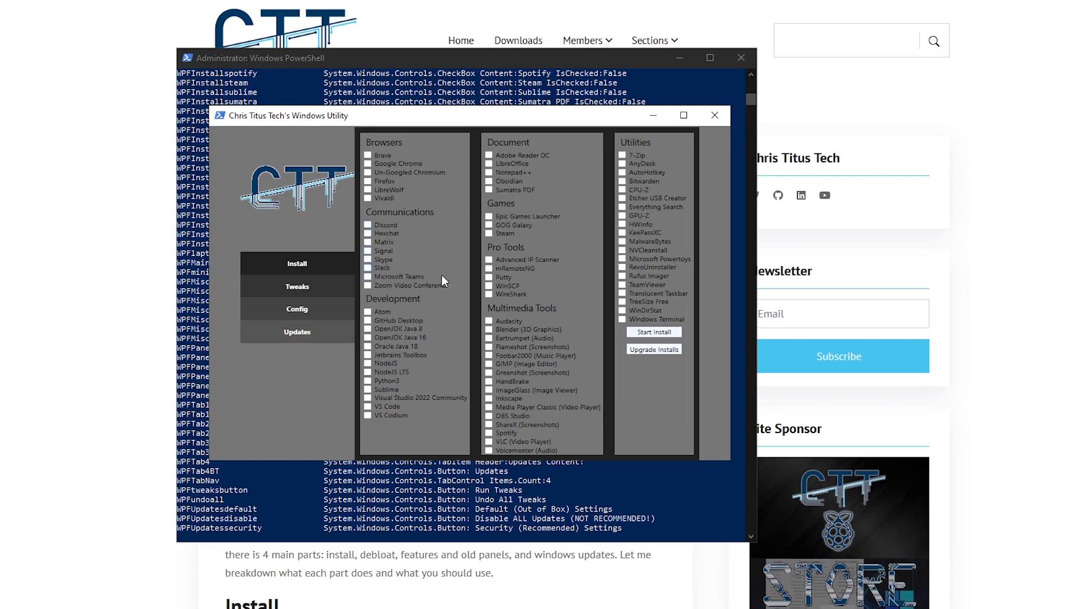
pyautogui.moveTo(404, 289)
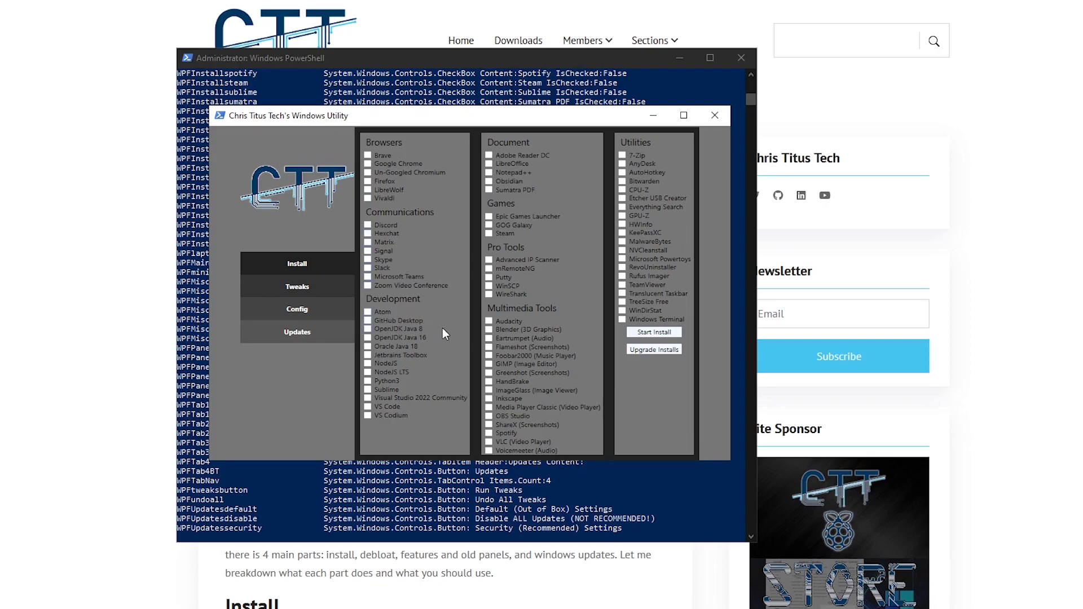
pyautogui.moveTo(397, 330)
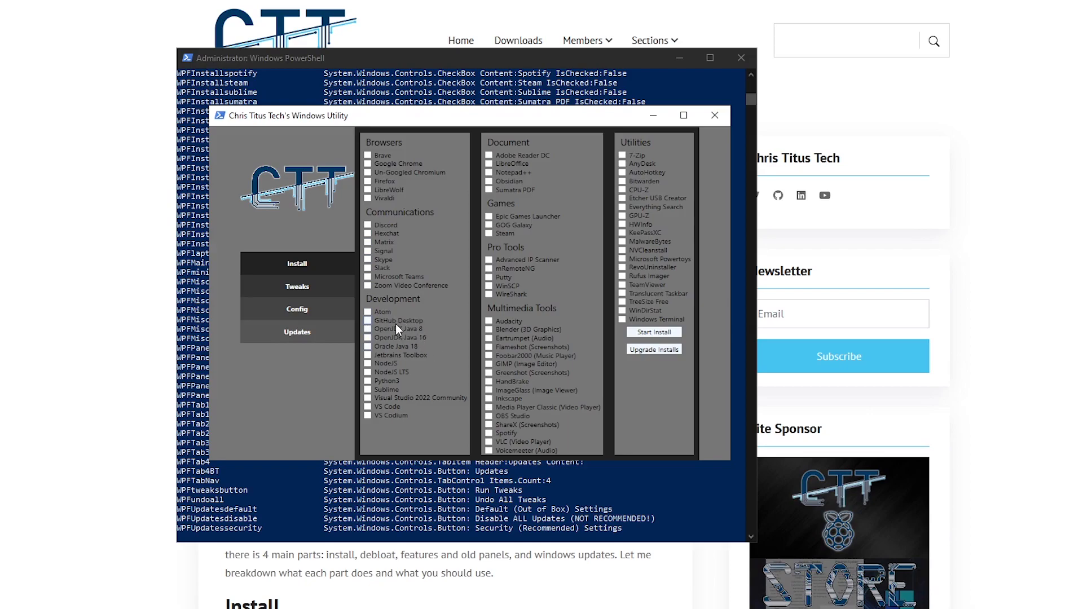
pyautogui.moveTo(431, 386)
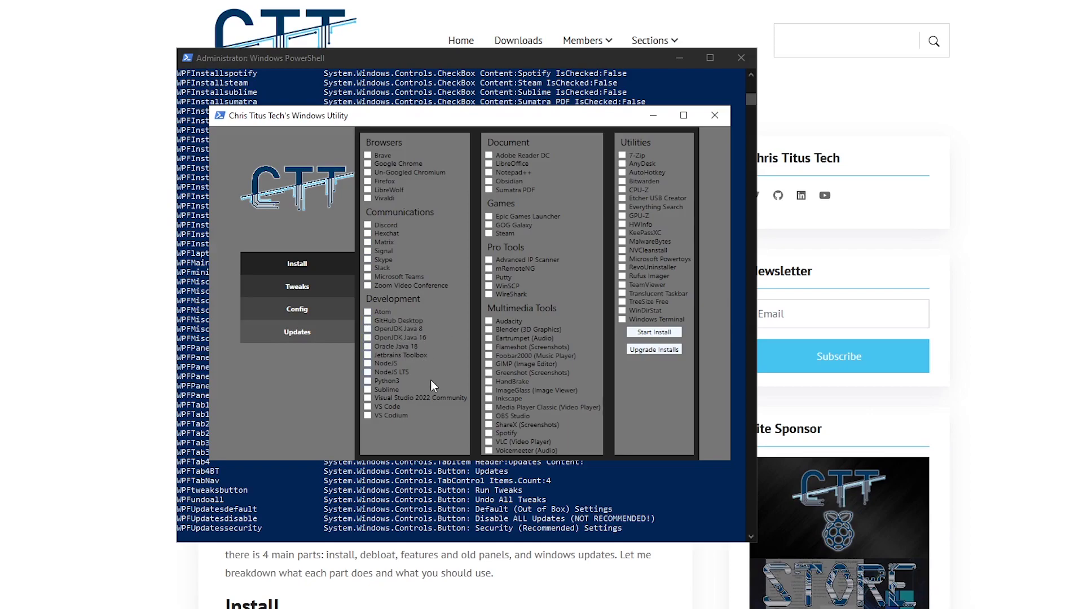
pyautogui.moveTo(409, 394)
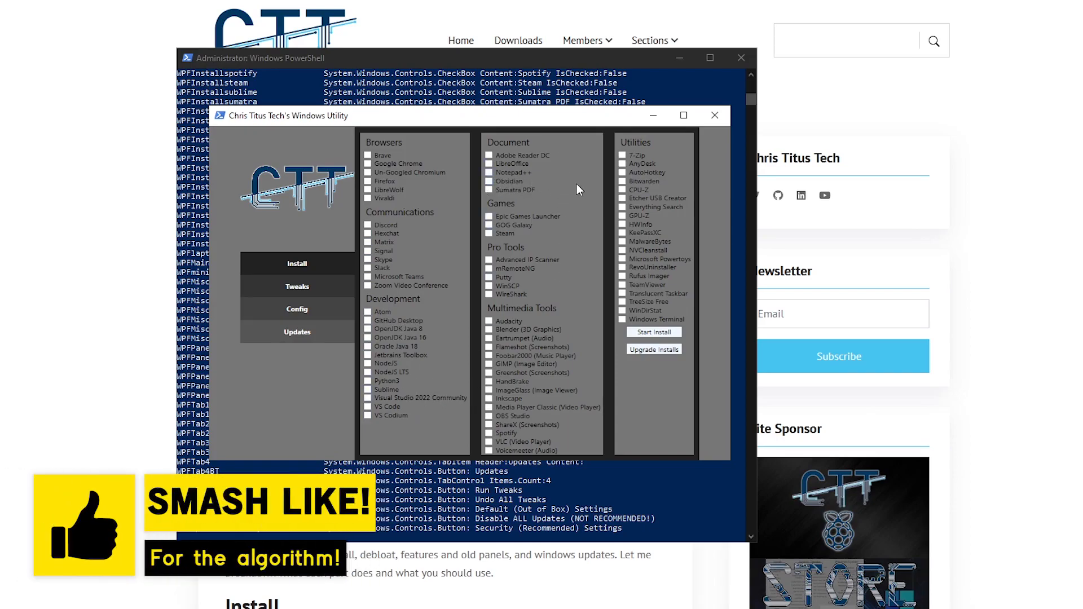
pyautogui.moveTo(539, 235)
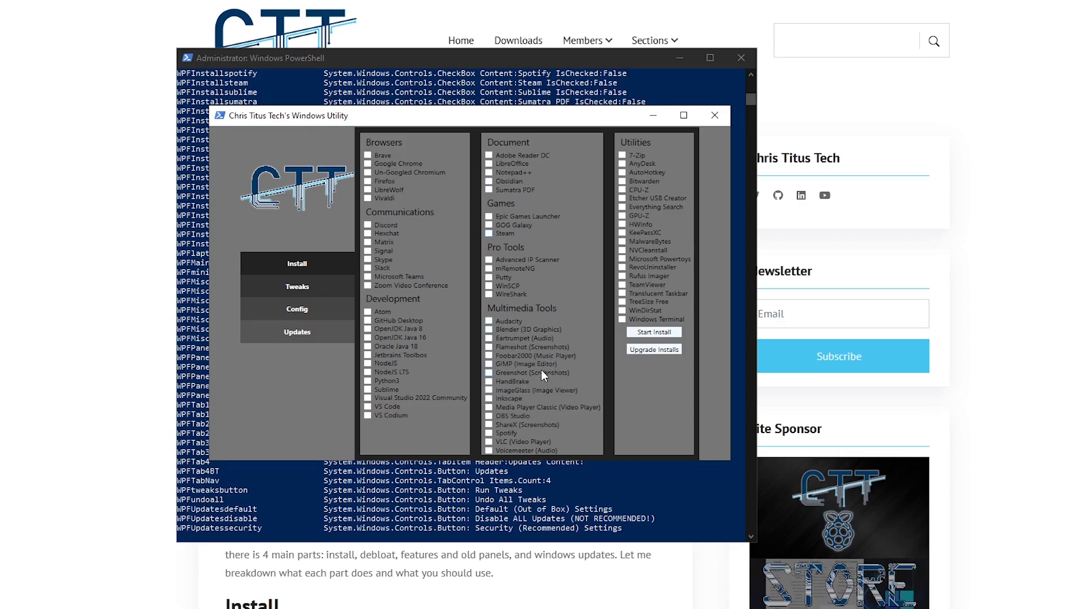
pyautogui.moveTo(649, 286)
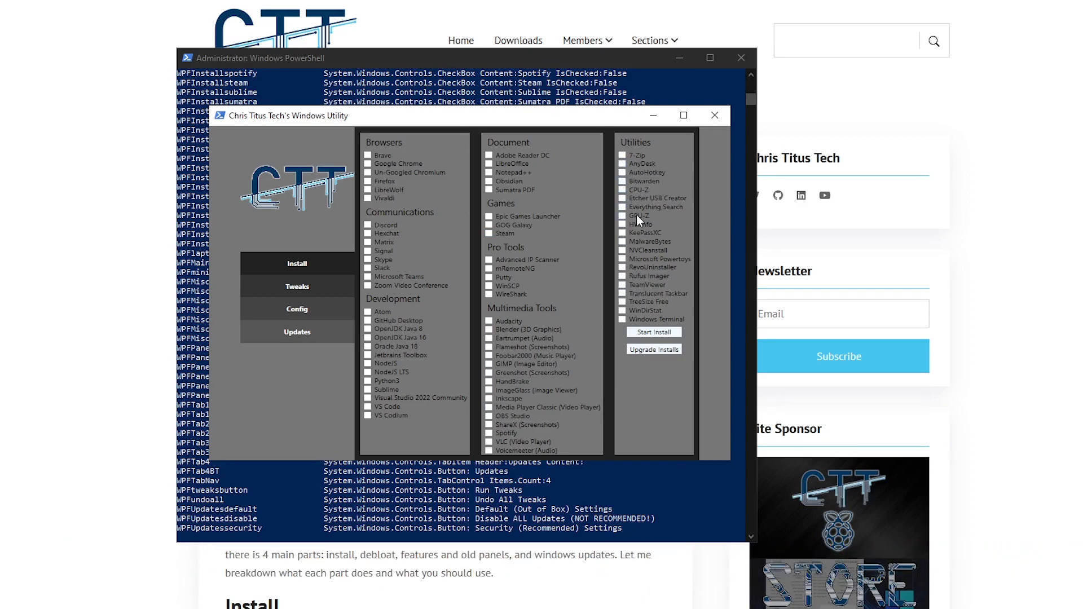
pyautogui.moveTo(684, 280)
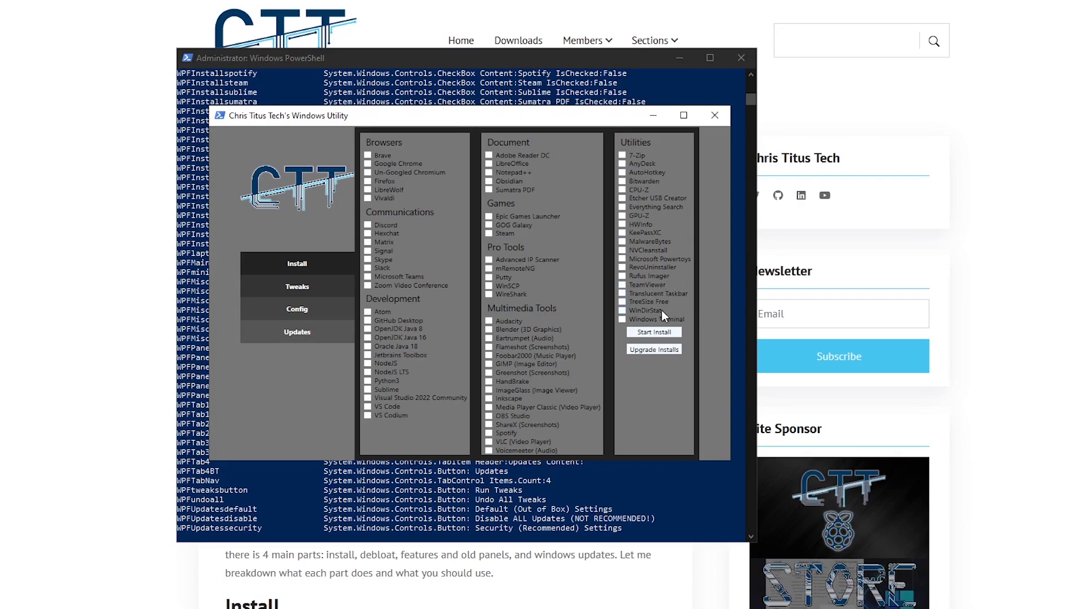
pyautogui.moveTo(670, 259)
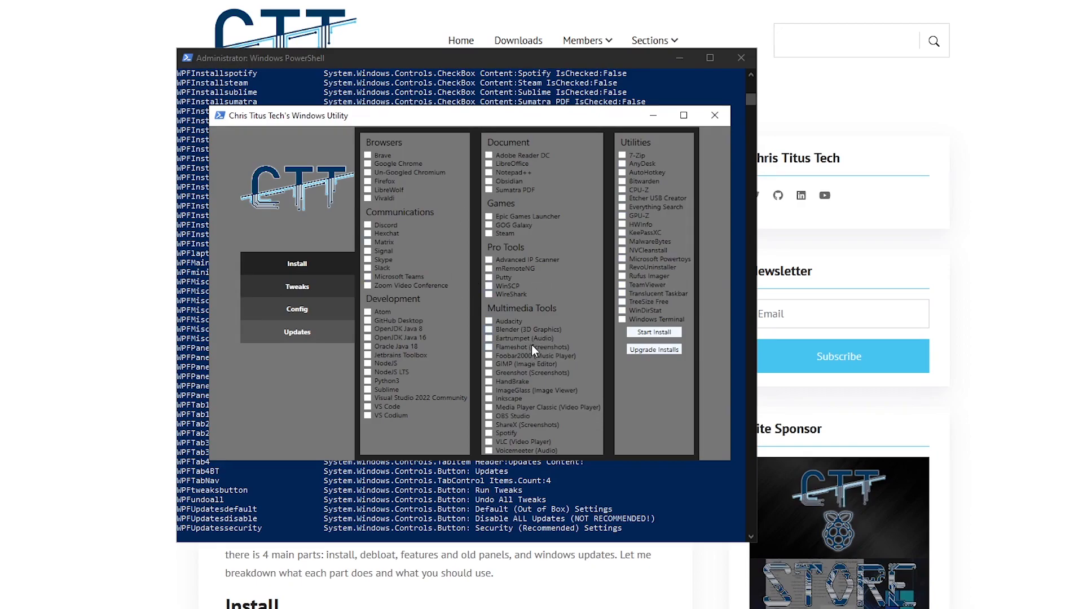
pyautogui.moveTo(532, 345)
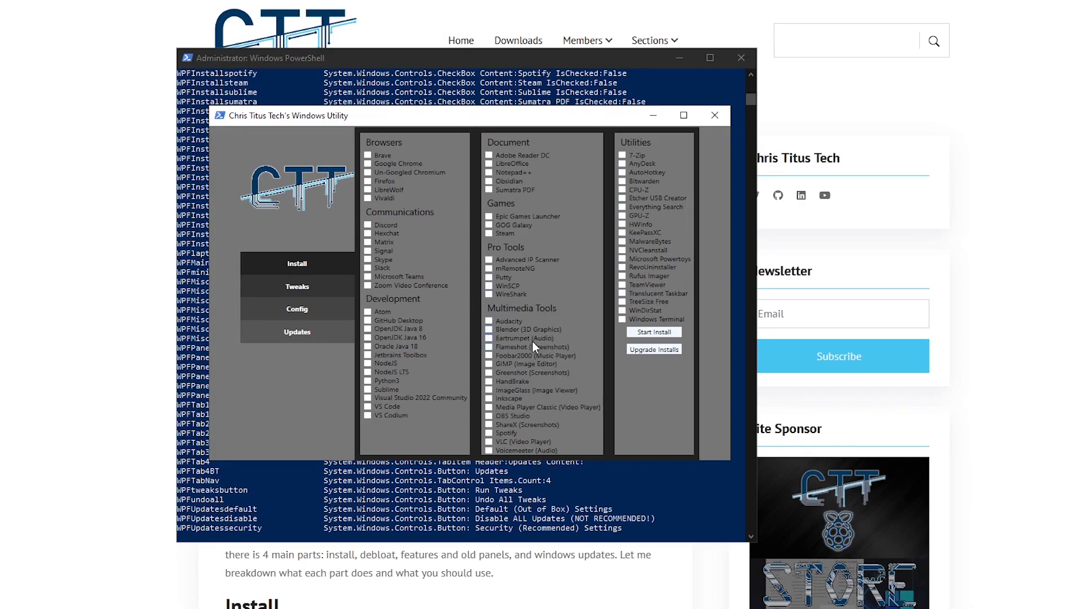
pyautogui.moveTo(322, 293)
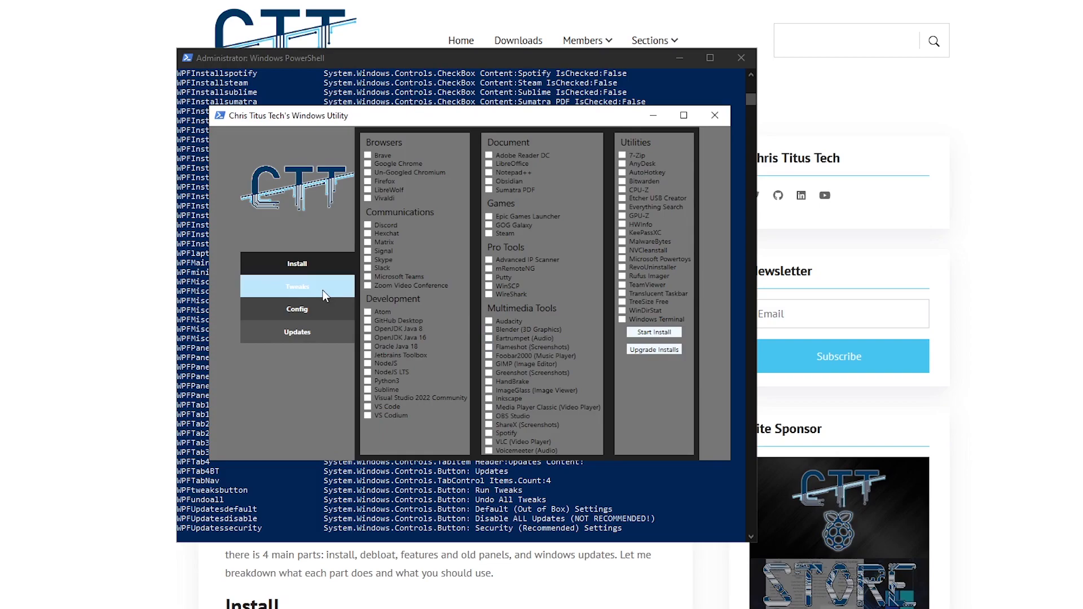
# Step: On Tweaks, pick the Desktop recommended selection: essential tweaks plus Disable Power Throttling and NumLock on Startup
pyautogui.click(298, 287)
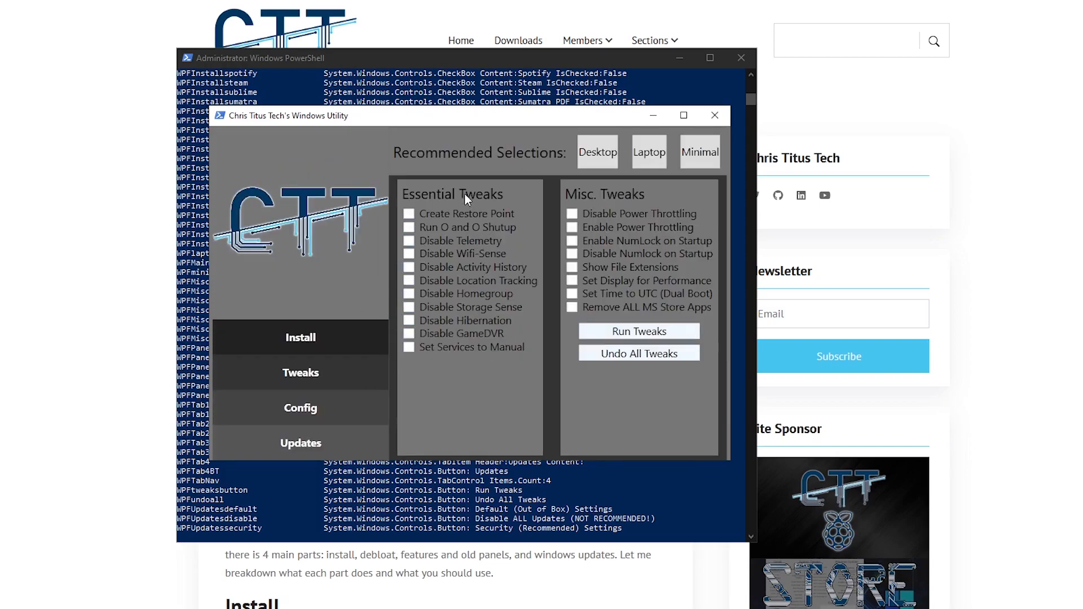
pyautogui.moveTo(597, 204)
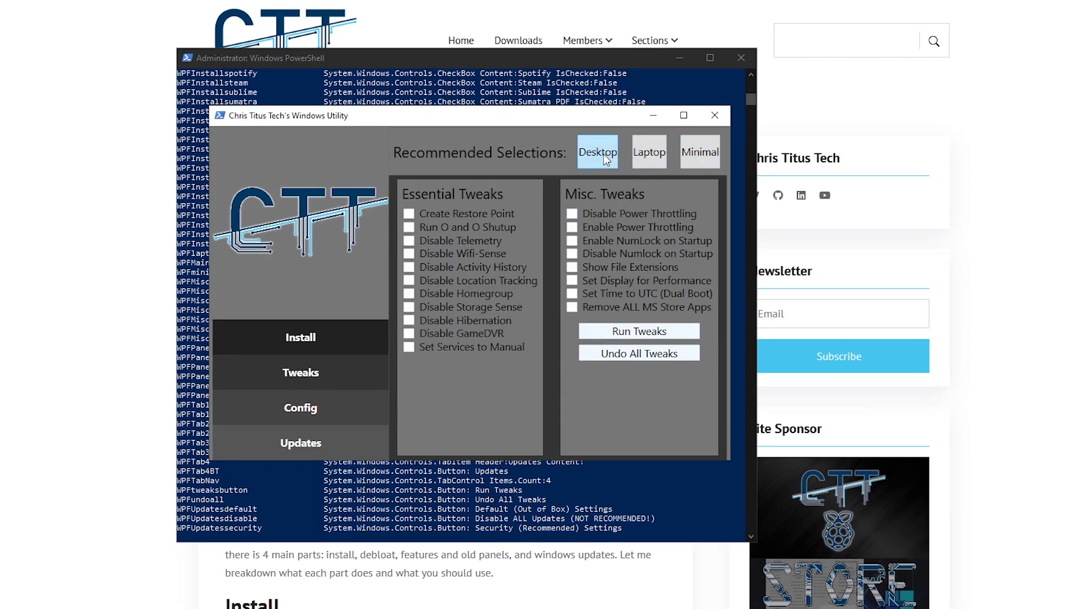
pyautogui.click(598, 151)
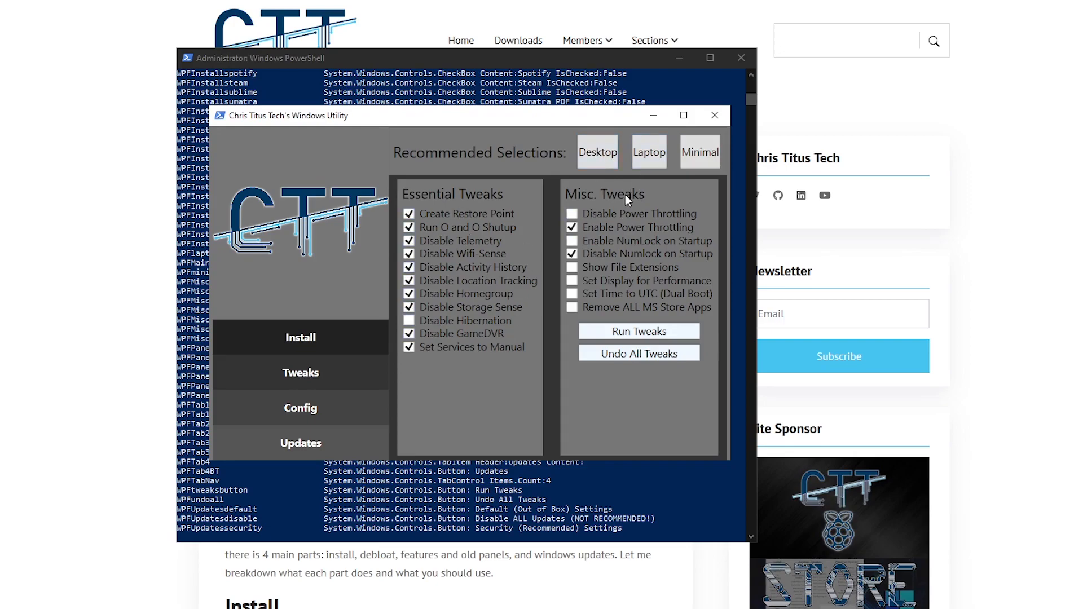
pyautogui.click(699, 151)
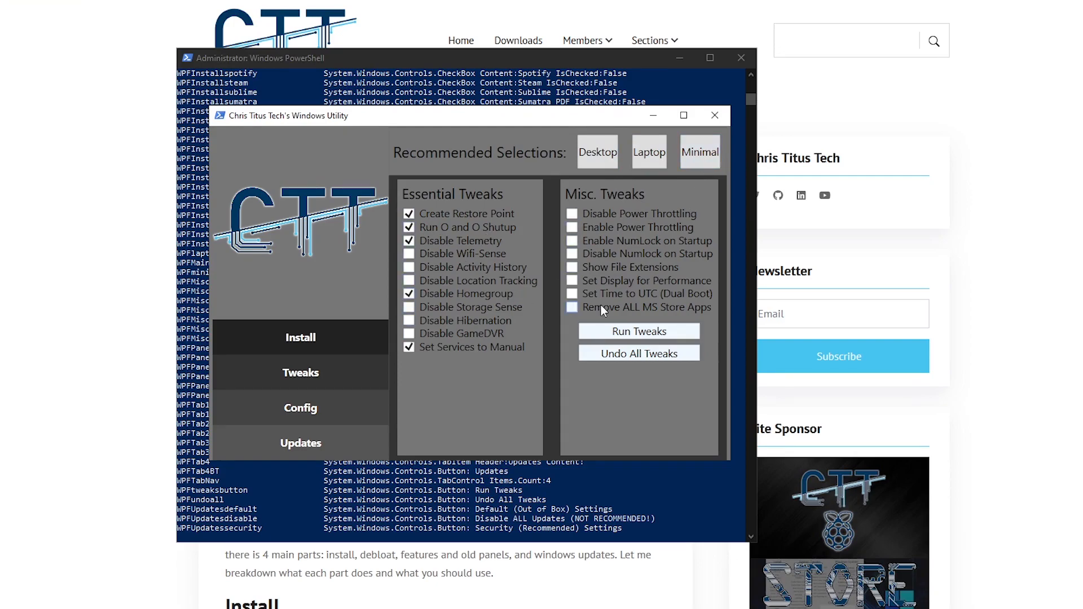
pyautogui.click(598, 151)
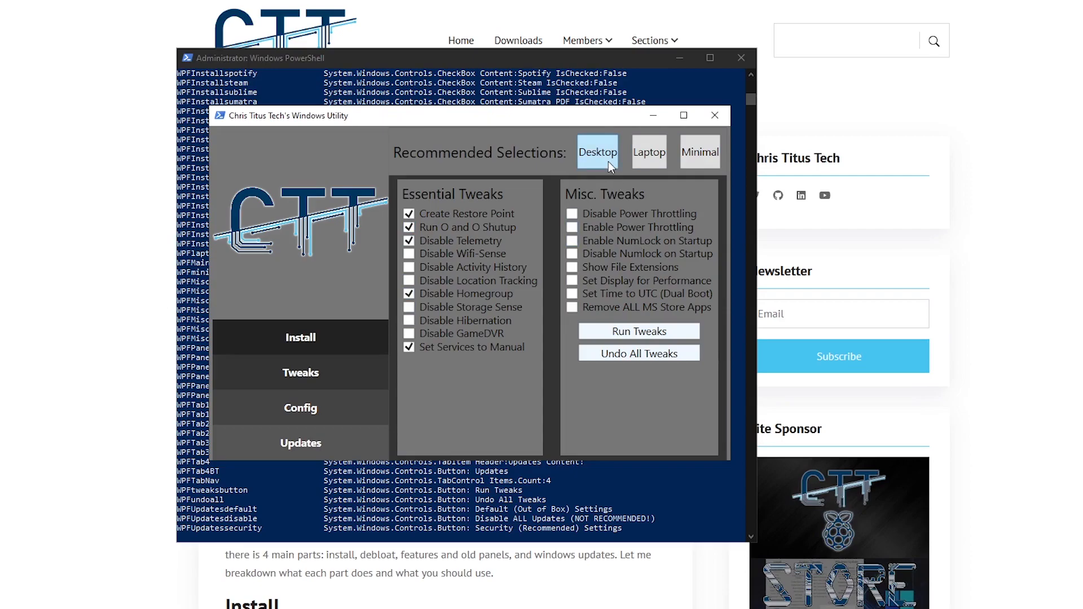
pyautogui.click(648, 151)
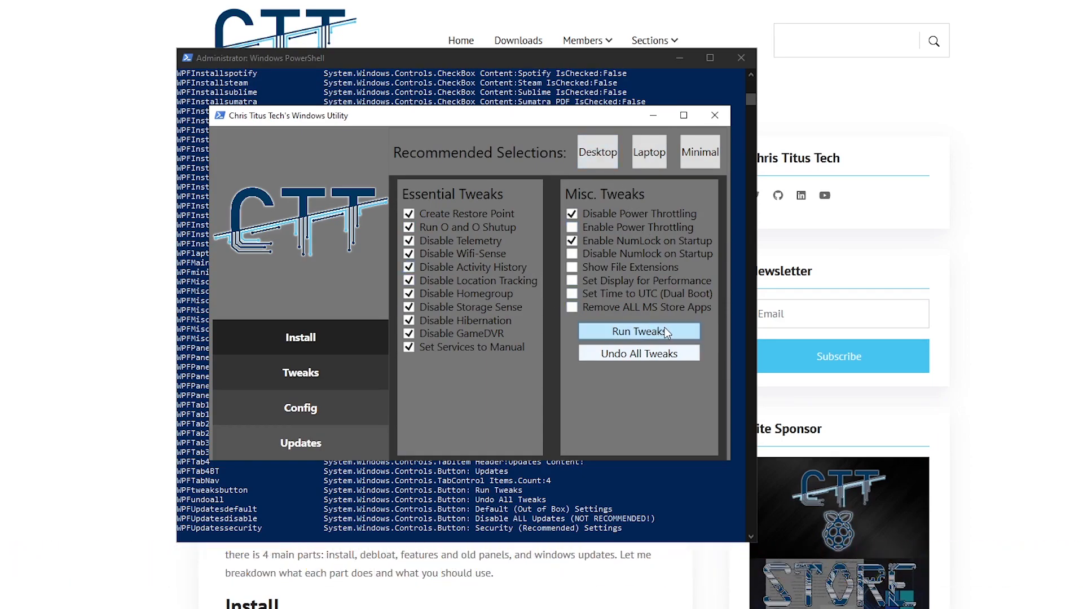
# Step: Run the checked Desktop tweaks so PowerShell logs each change
pyautogui.click(639, 332)
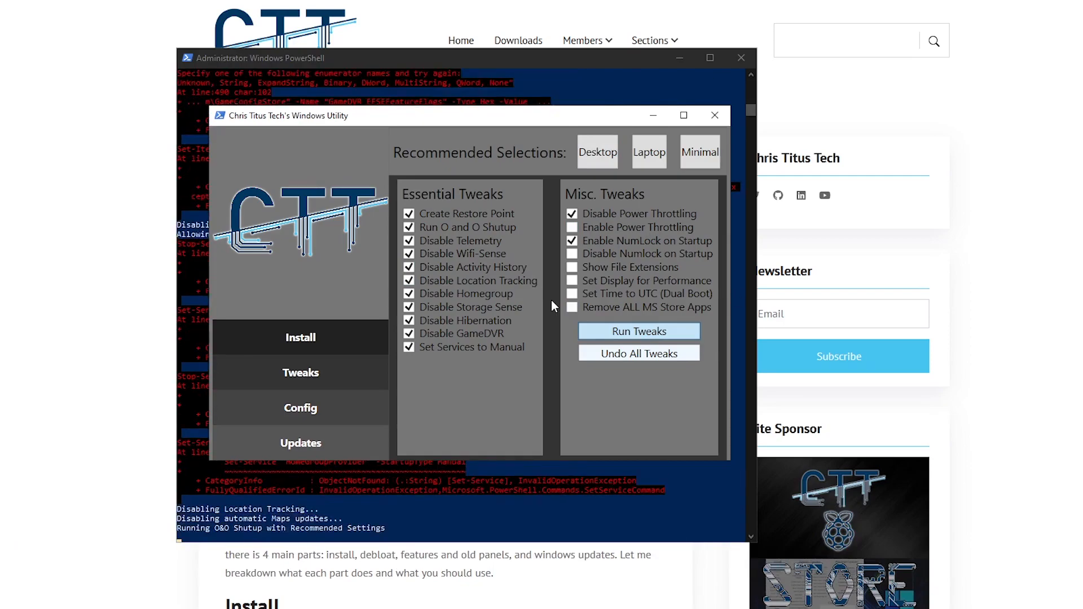
pyautogui.moveTo(337, 309)
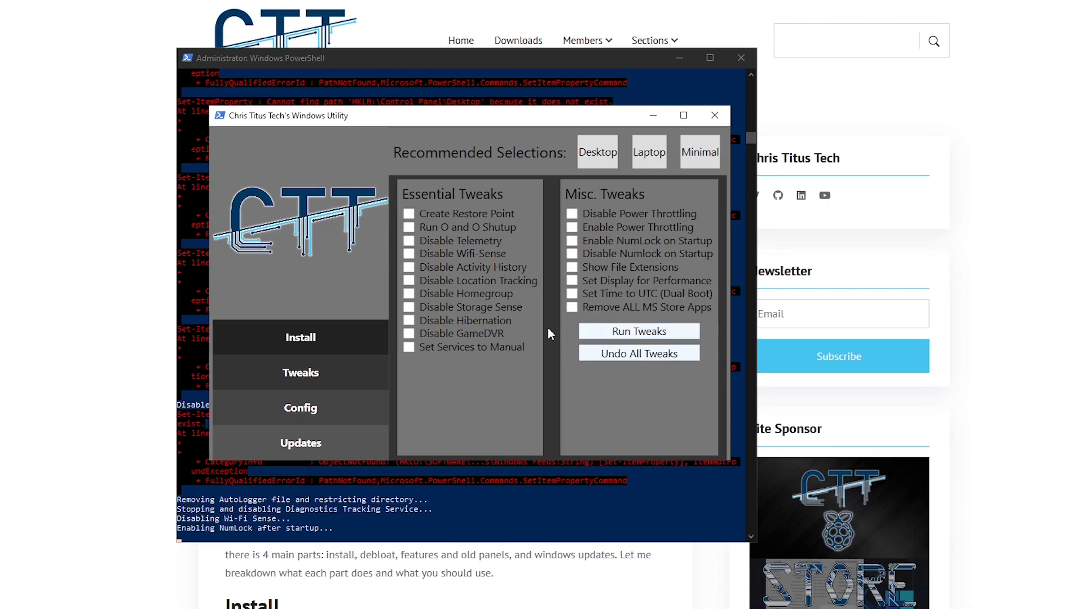
pyautogui.moveTo(624, 366)
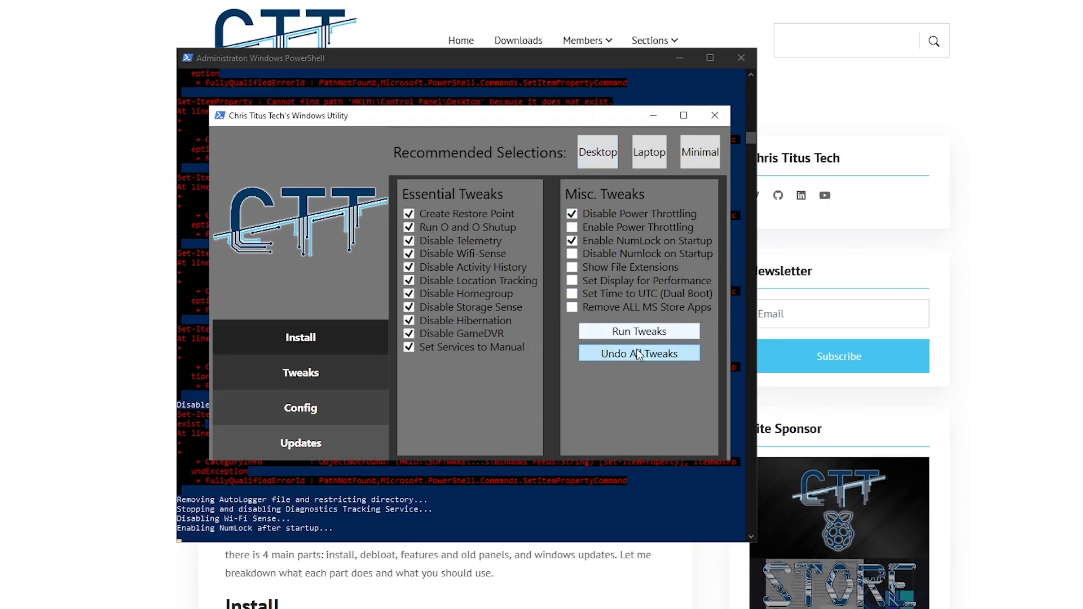
pyautogui.moveTo(604, 386)
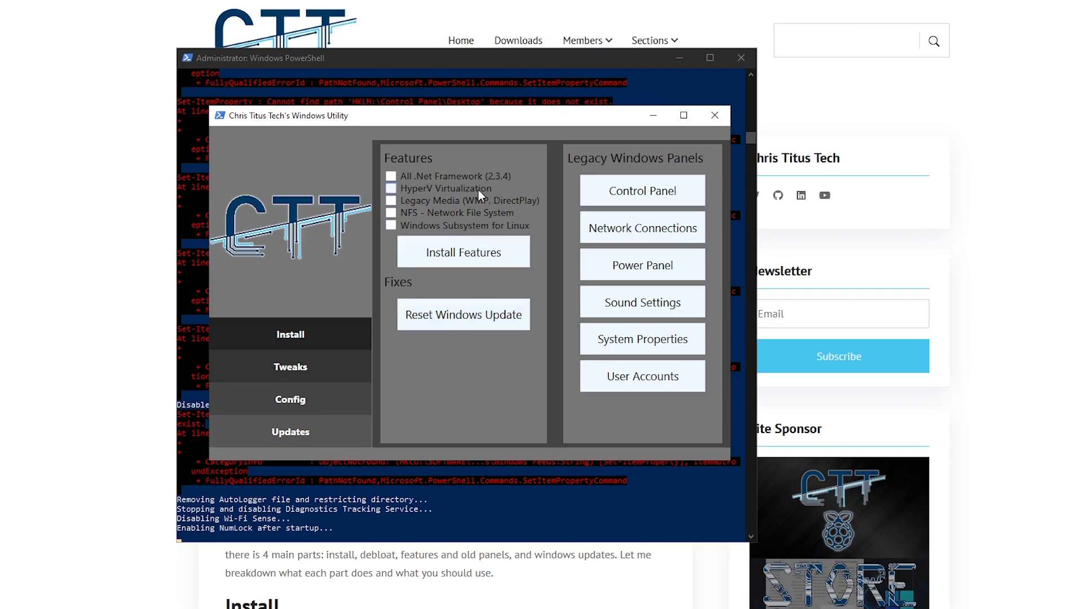
pyautogui.moveTo(526, 187)
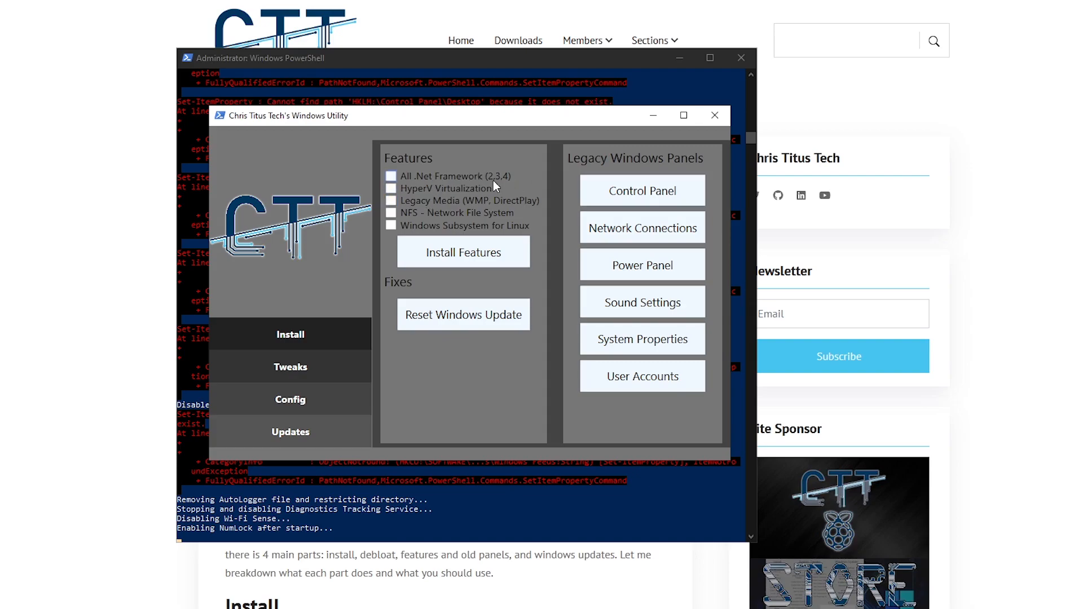
pyautogui.moveTo(473, 182)
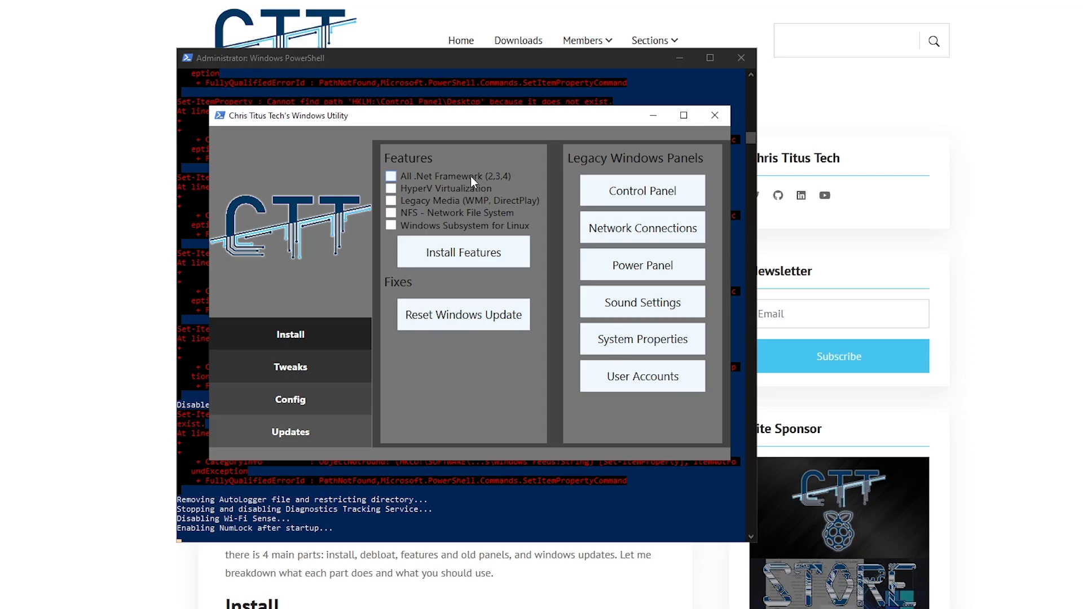
pyautogui.moveTo(428, 248)
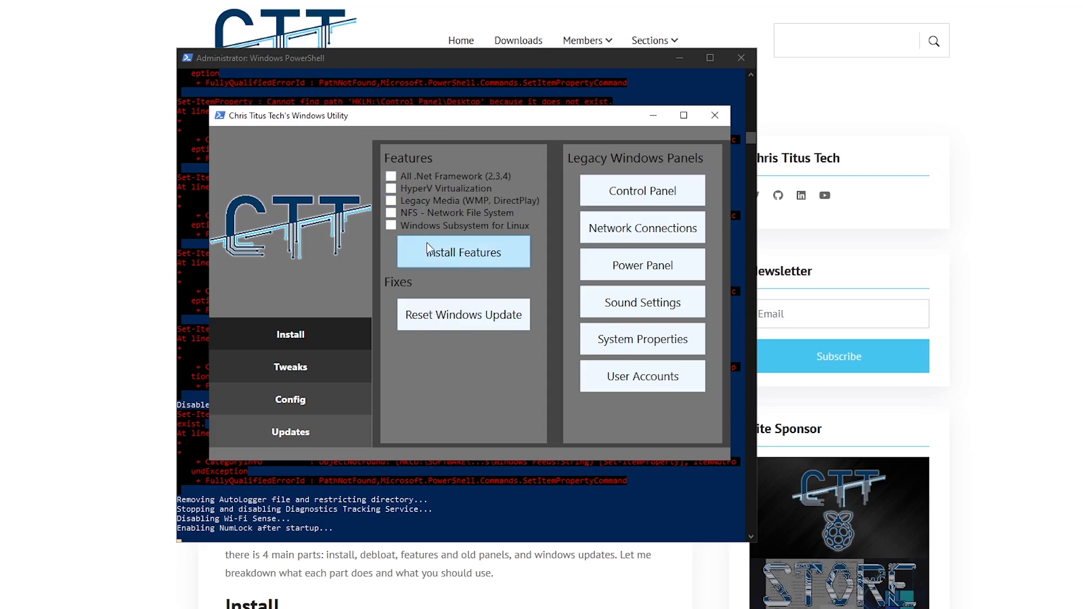
pyautogui.moveTo(483, 239)
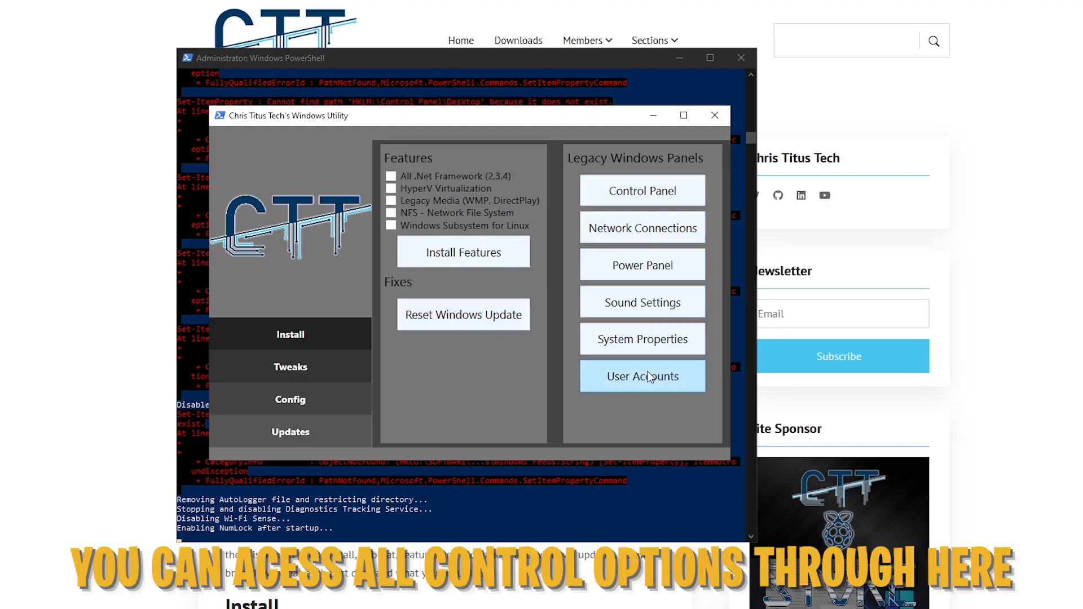
pyautogui.moveTo(586, 264)
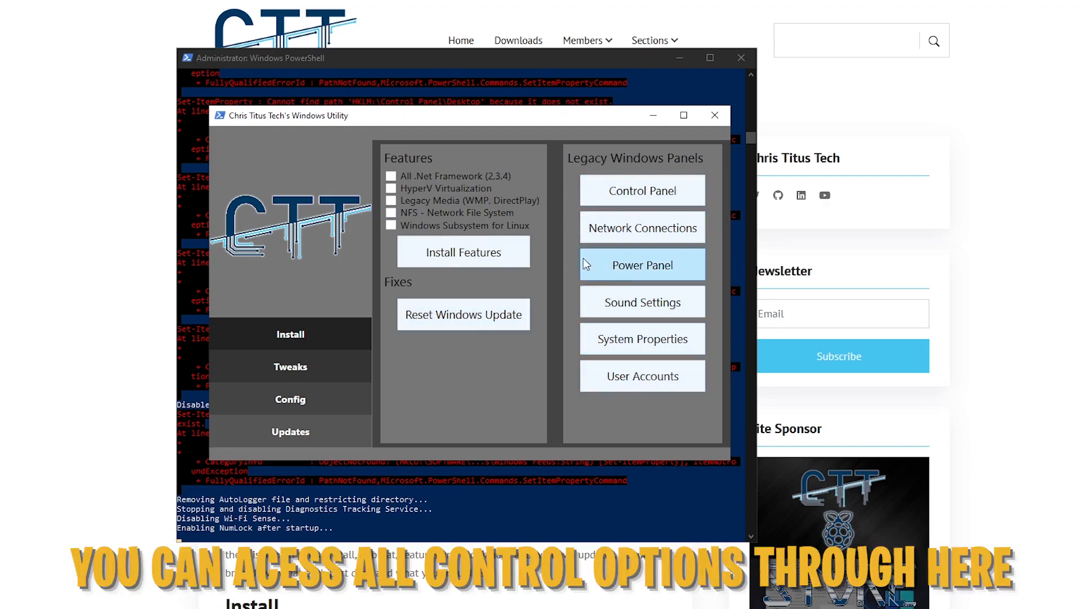
pyautogui.click(641, 264)
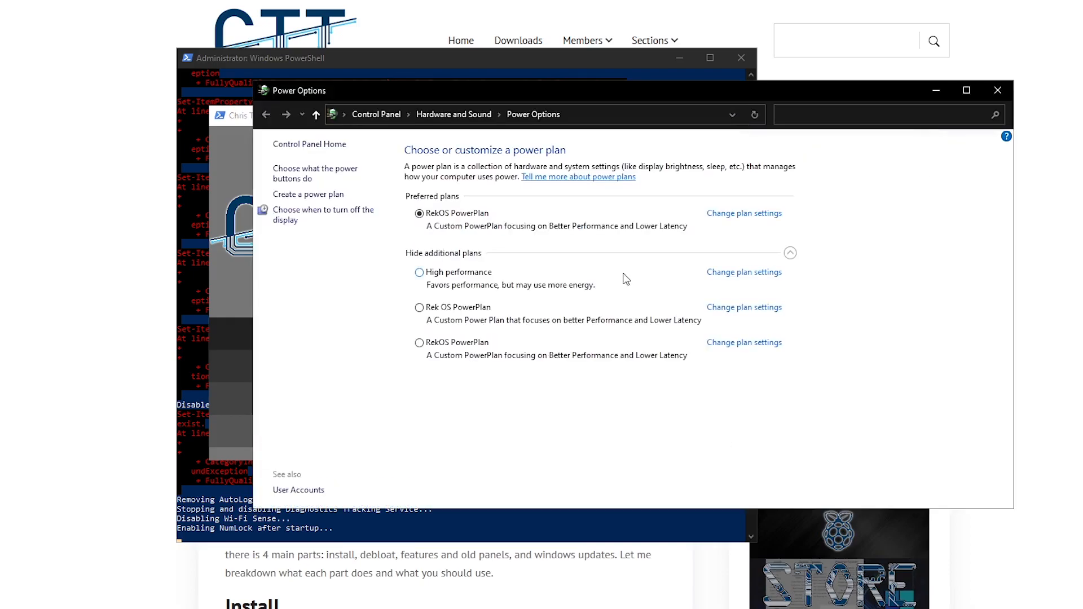
pyautogui.moveTo(933, 172)
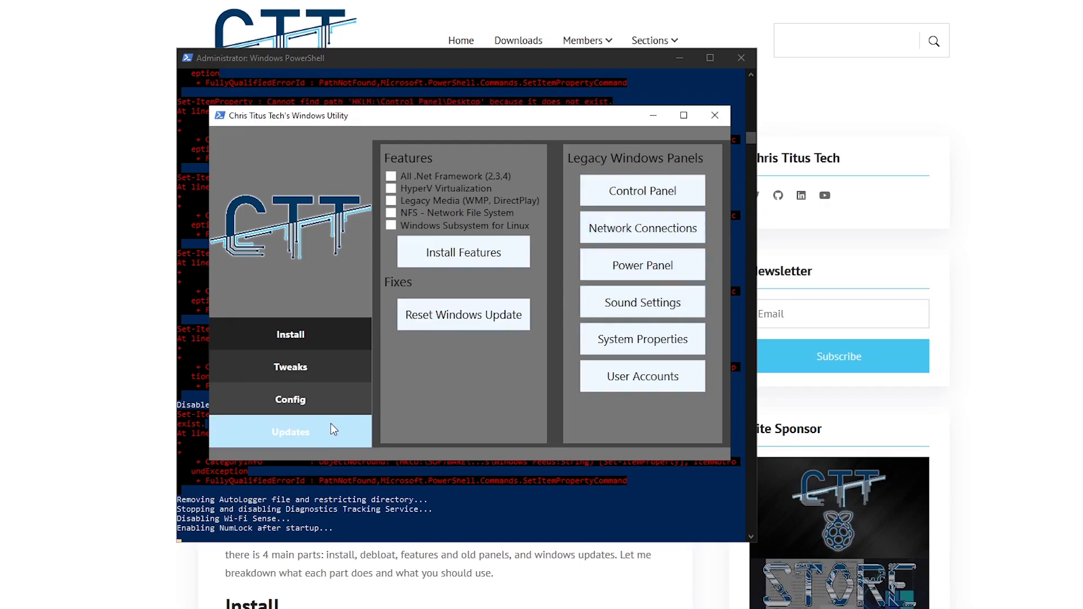
# Step: Show the Updates page with Default, Security (Recommended) and Disable All Updates choices
pyautogui.click(290, 431)
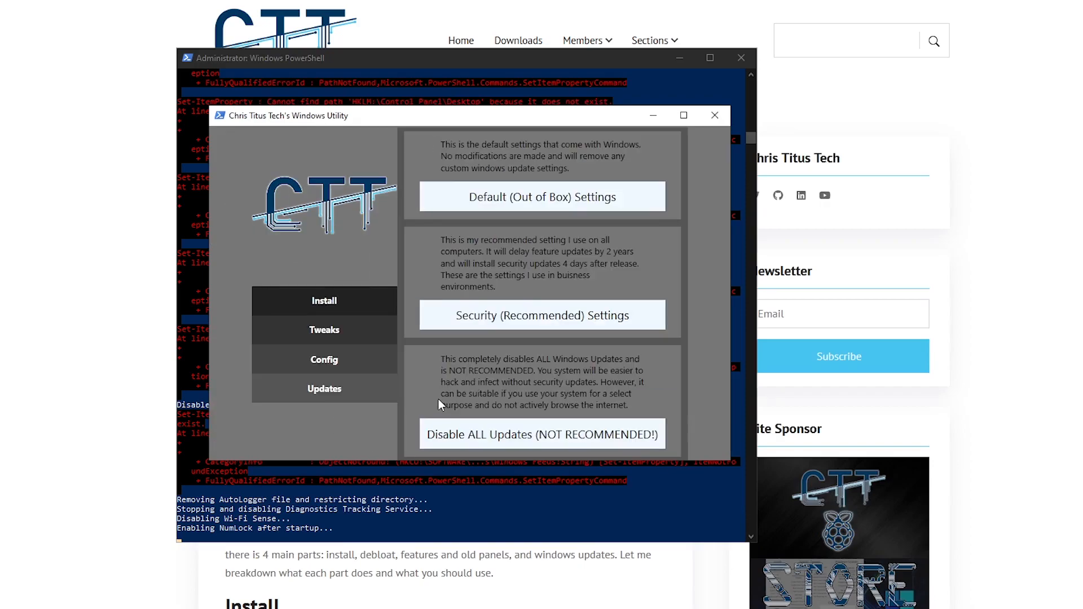
pyautogui.moveTo(561, 206)
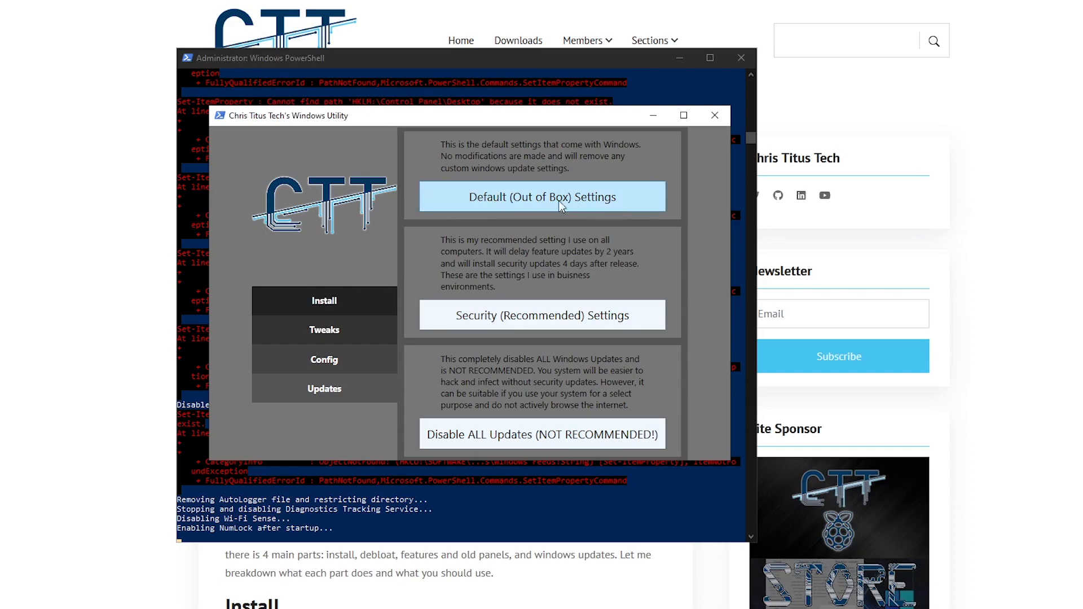
pyautogui.moveTo(493, 198)
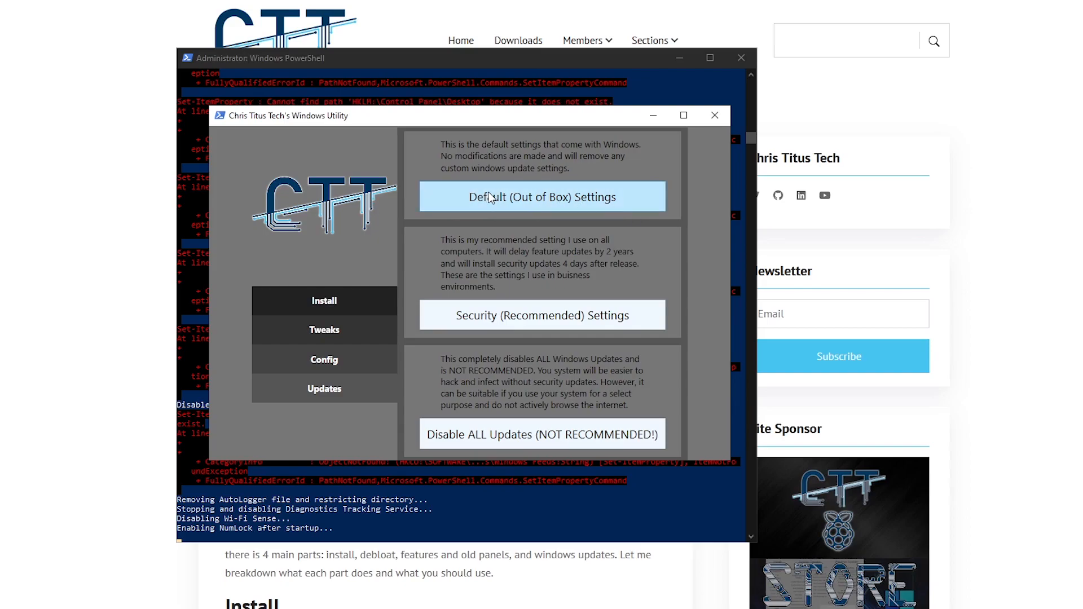
pyautogui.moveTo(521, 289)
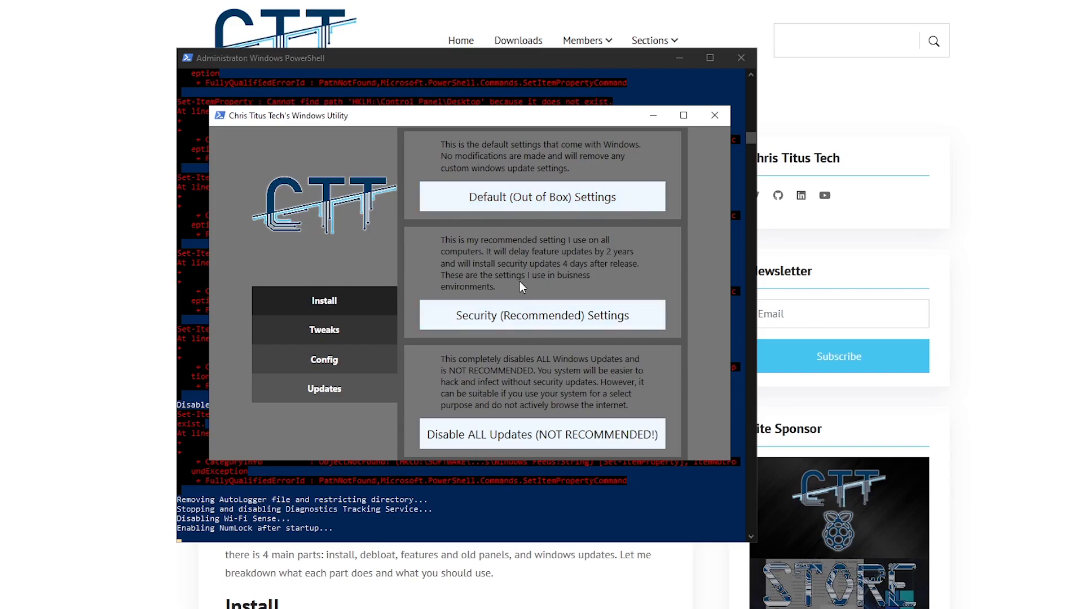
pyautogui.moveTo(628, 260)
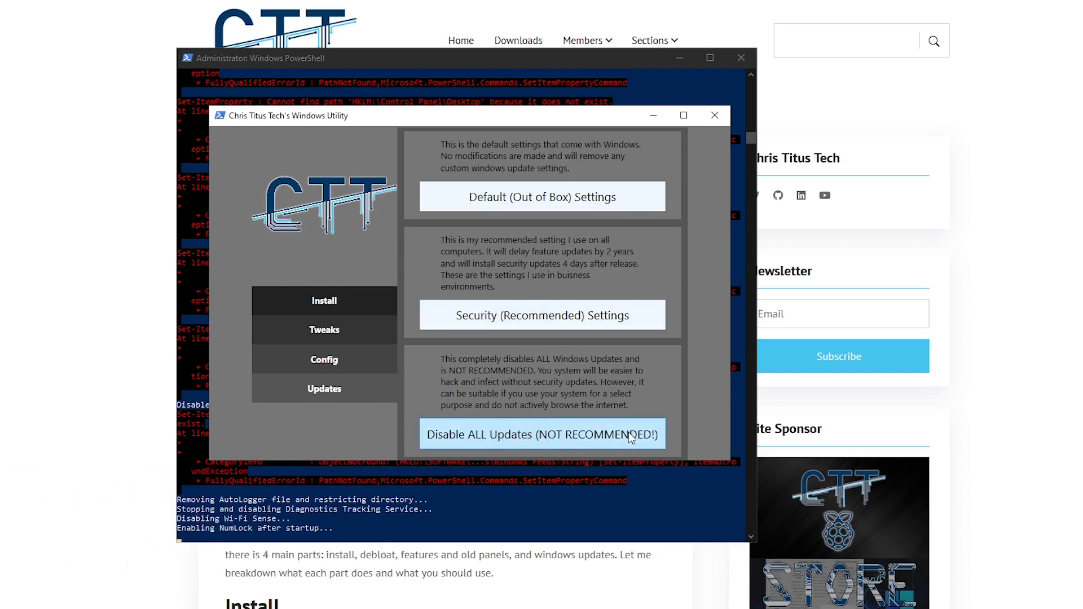
pyautogui.moveTo(684, 436)
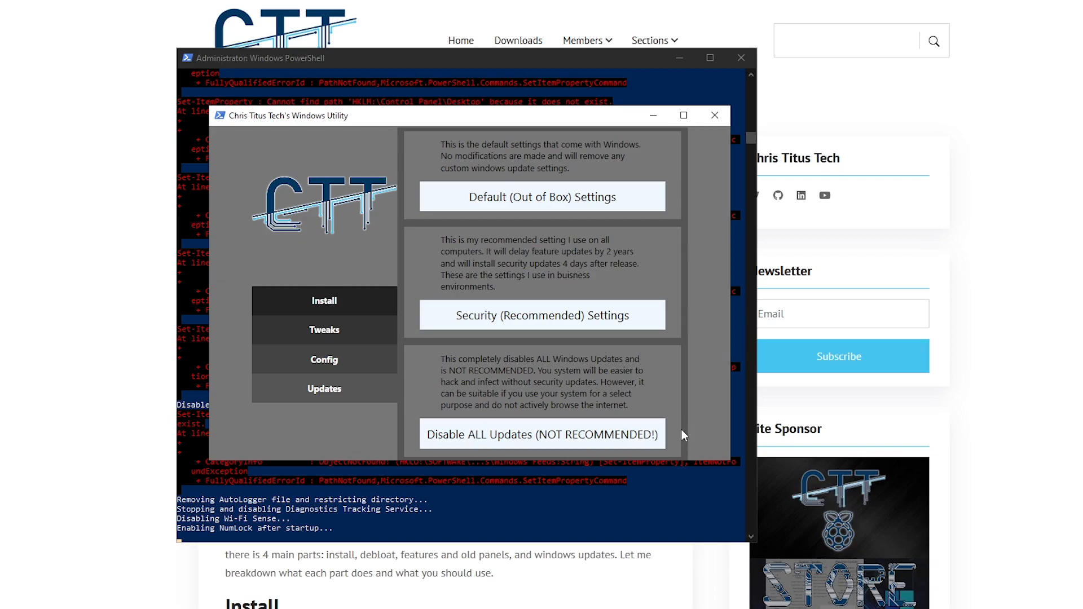
pyautogui.moveTo(567, 441)
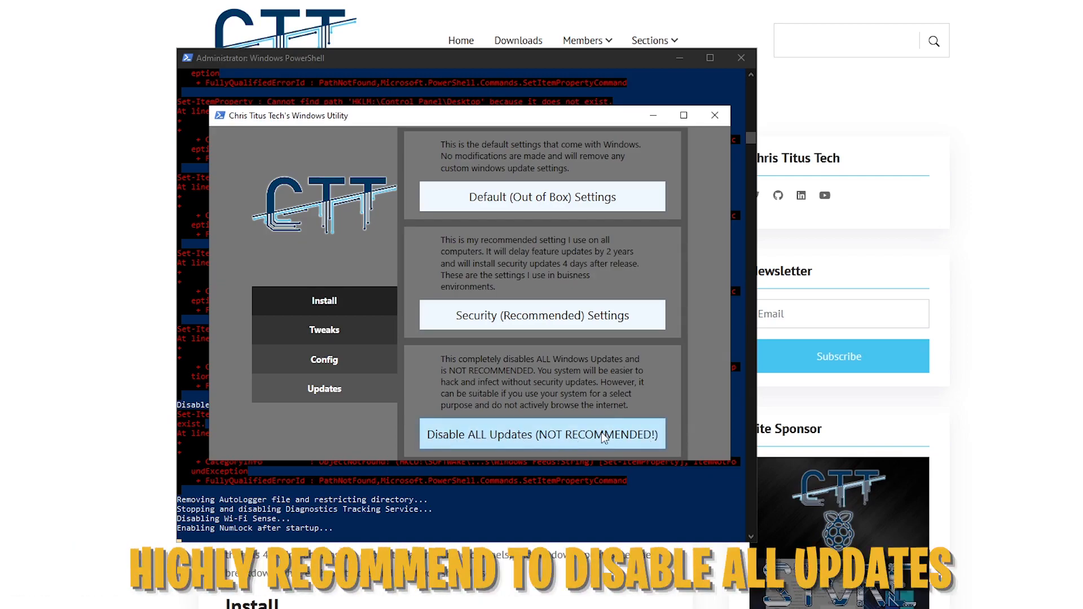
pyautogui.moveTo(479, 394)
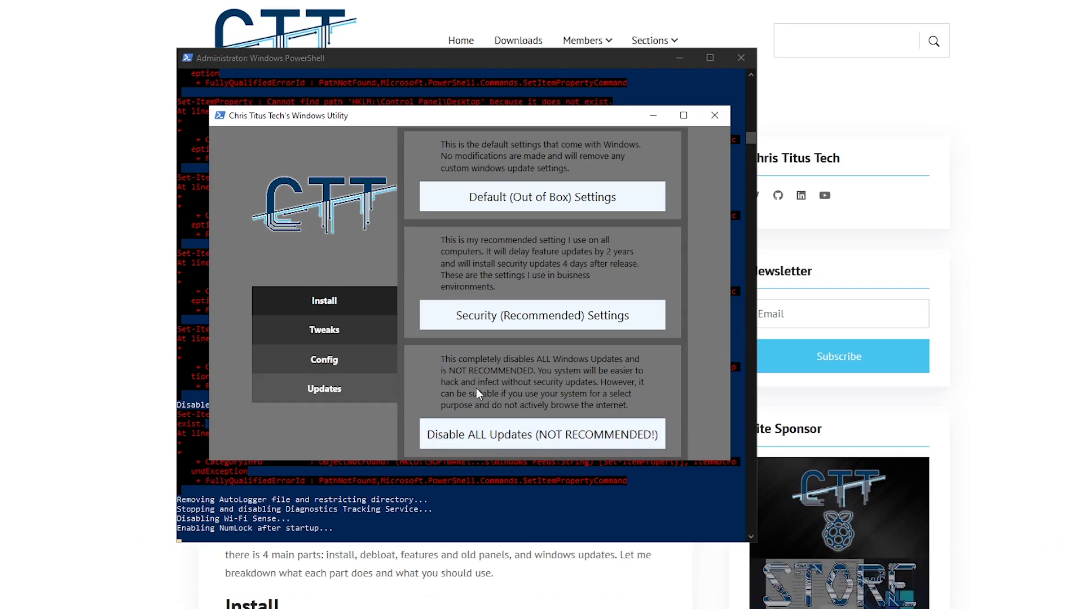
pyautogui.moveTo(518, 415)
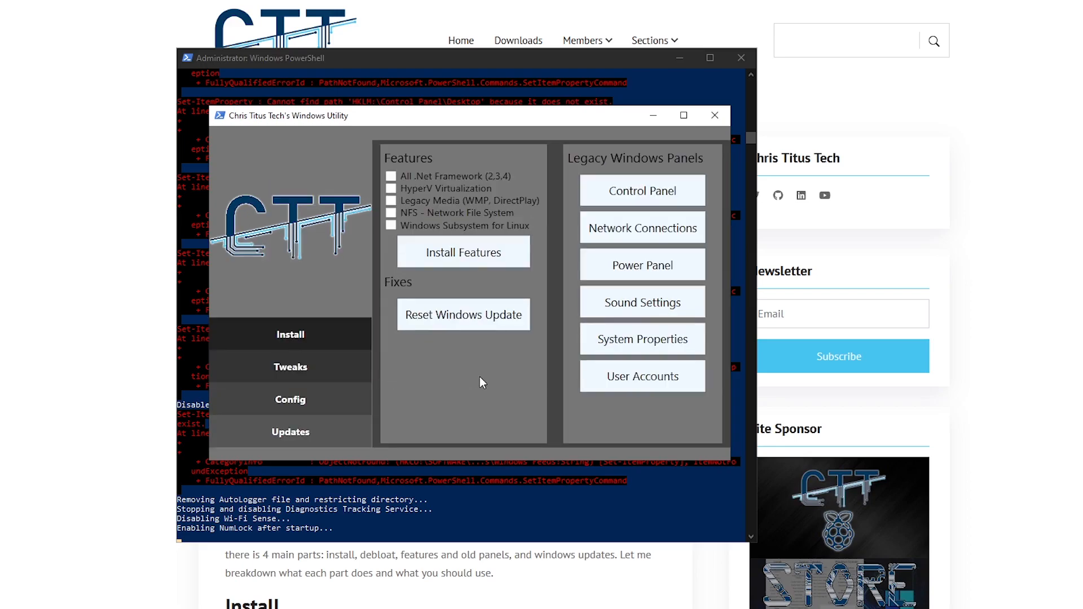
# Step: Leave Updates and return to the utility's earlier section via the sidebar
pyautogui.click(290, 368)
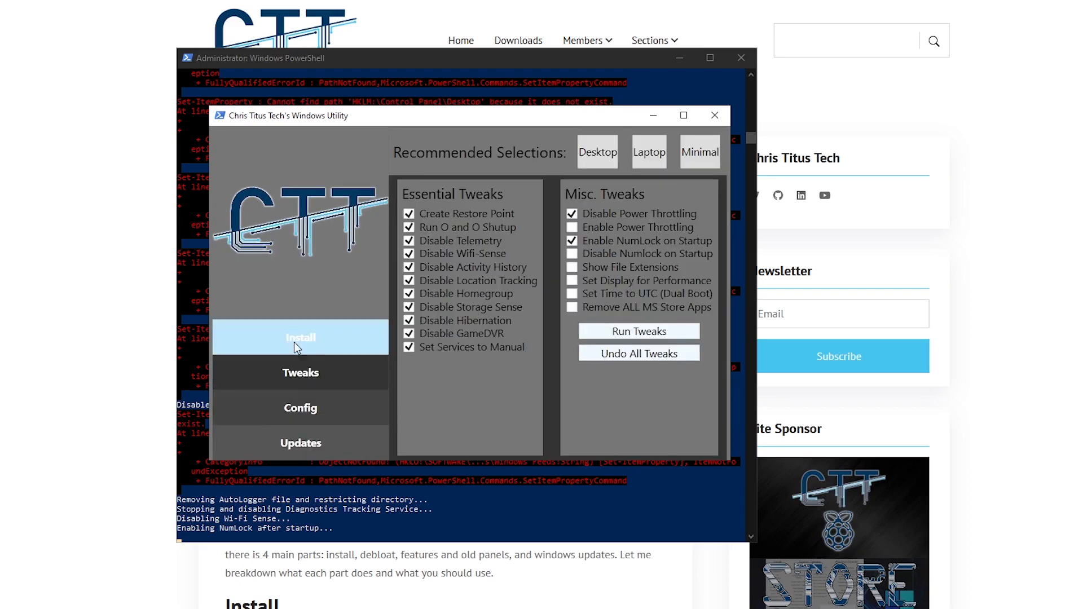